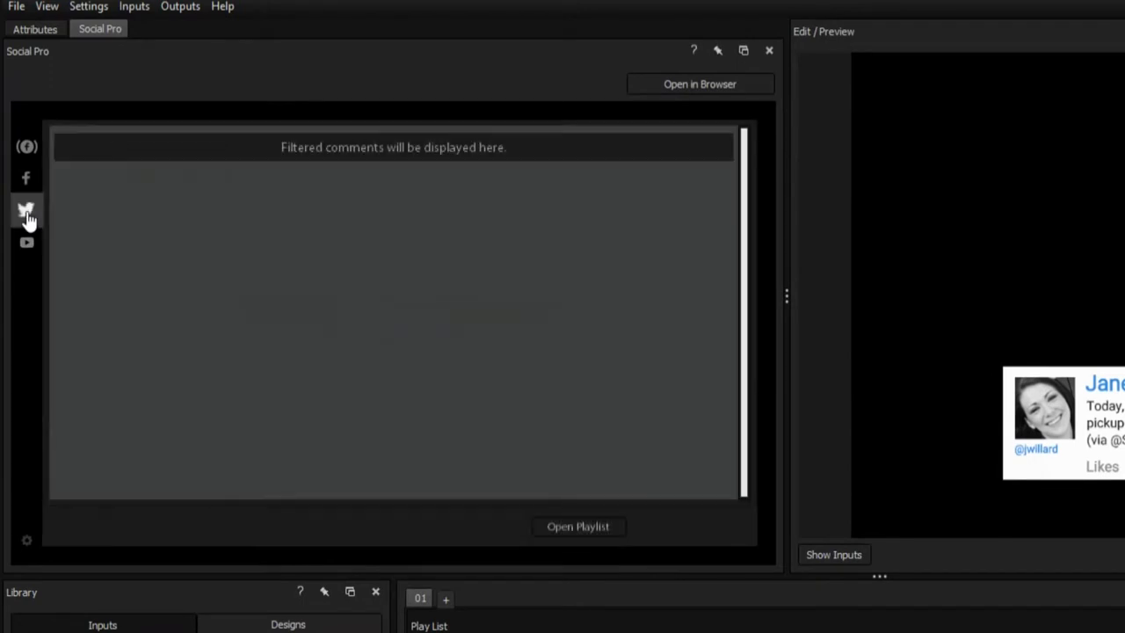
Step: Replace the Twitter search term San Diego with NewBlueFX
click(27, 209)
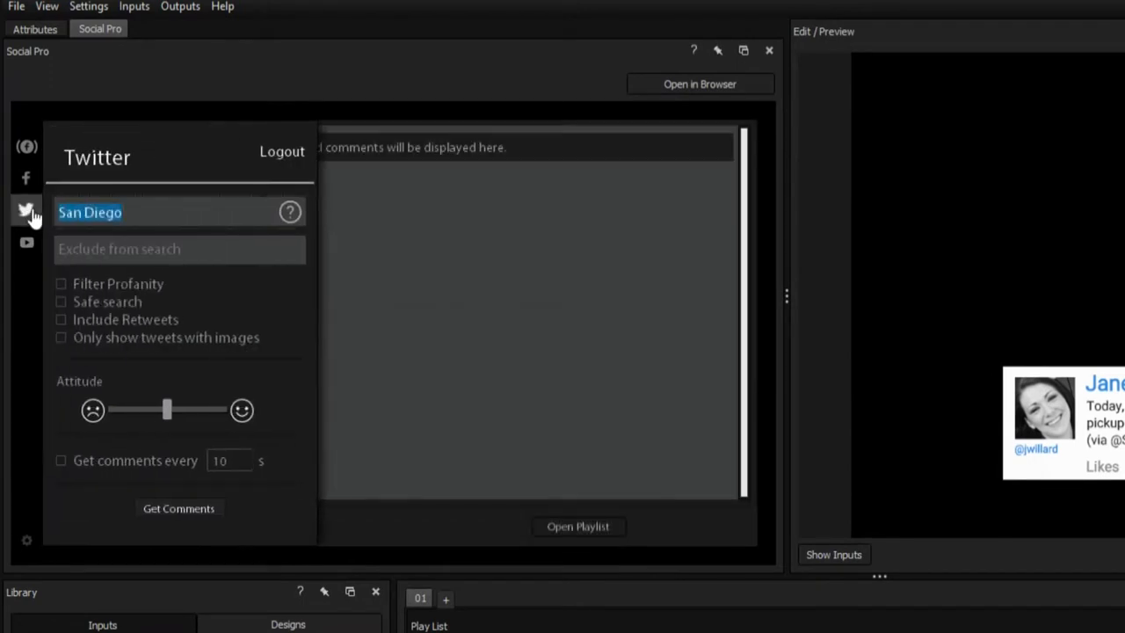
text(NewBlue)
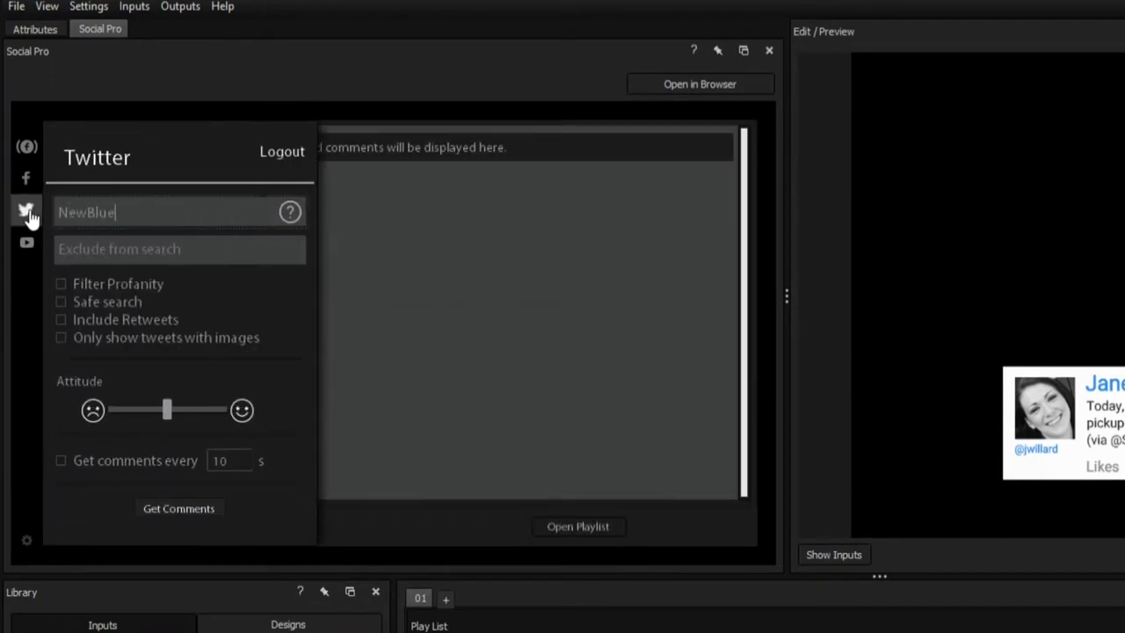
text(FX)
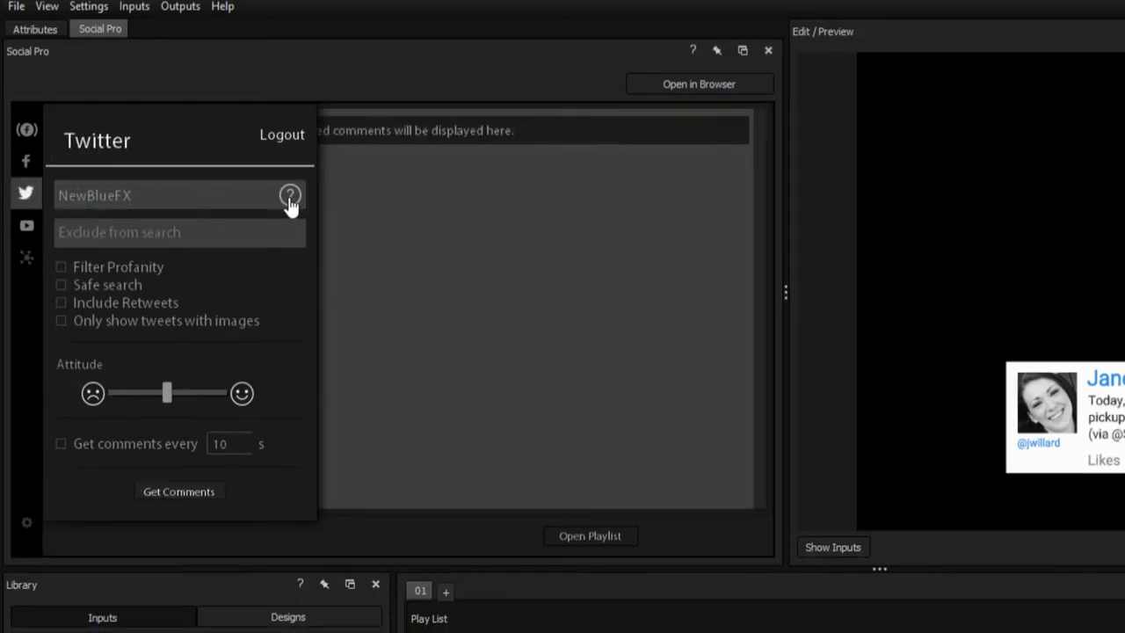
click(290, 194)
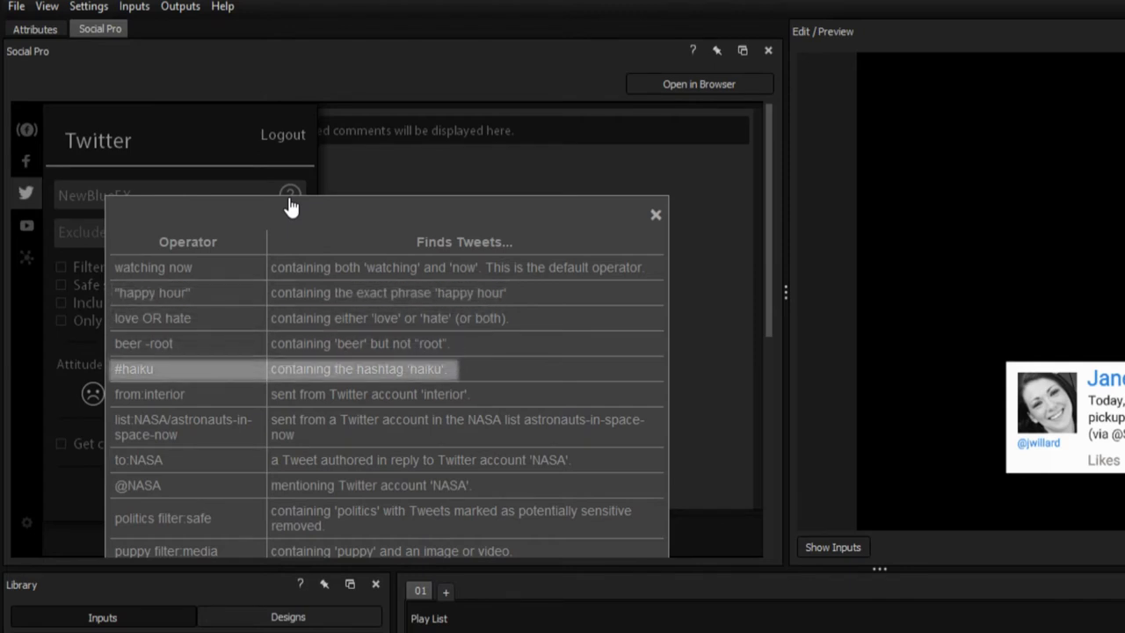
click(655, 214)
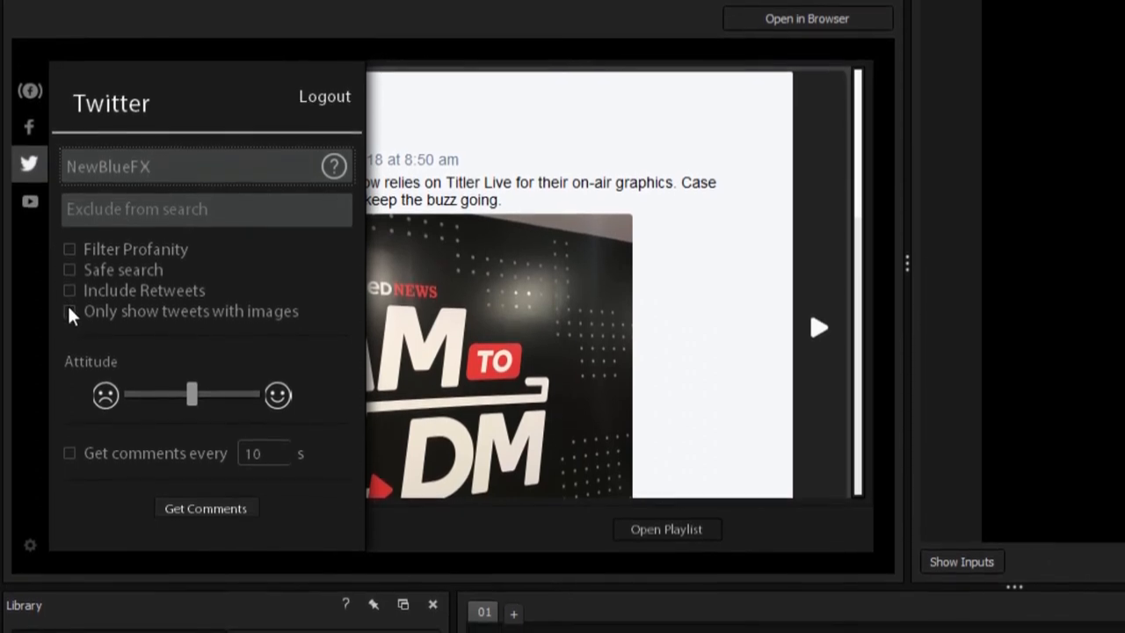
Step: Restrict results to image tweets and fetch comments every 30 seconds
click(69, 311)
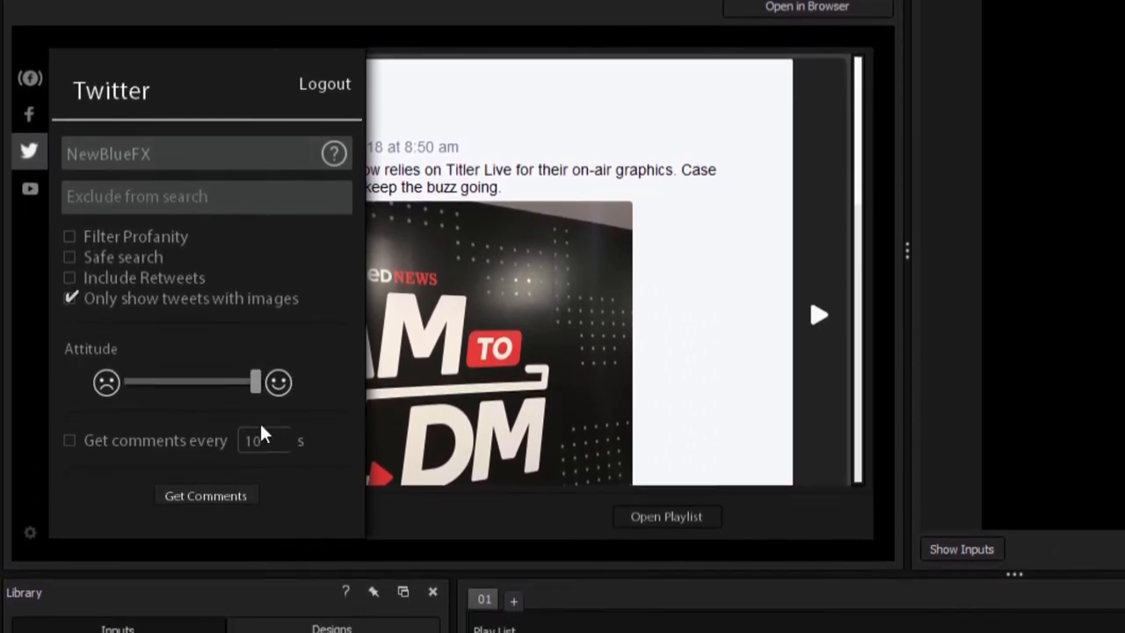
text(30)
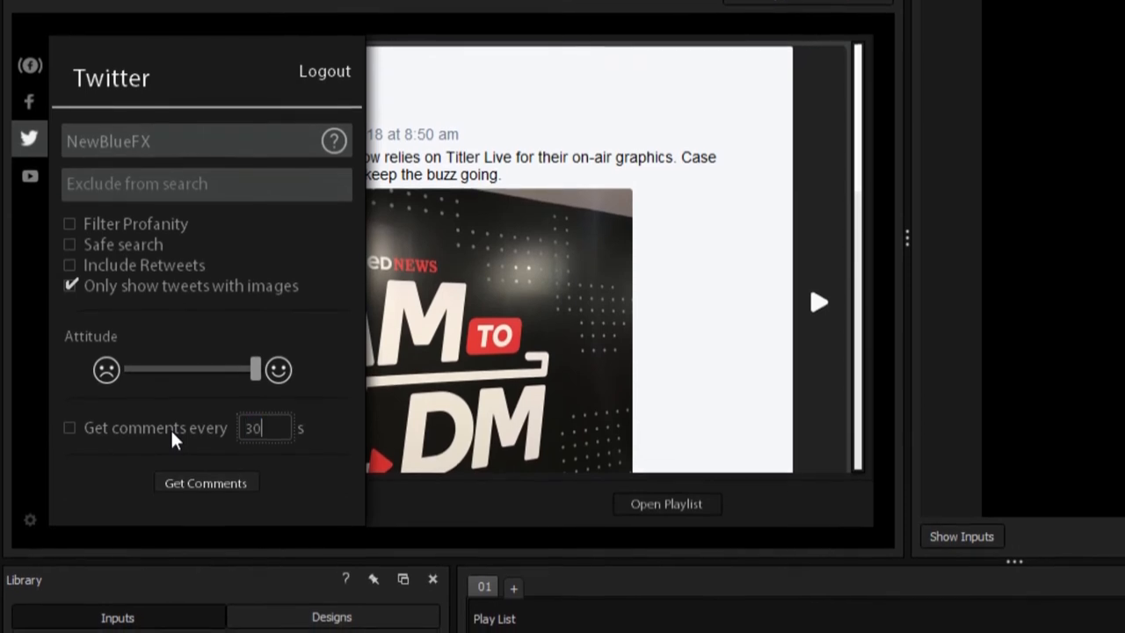
click(70, 428)
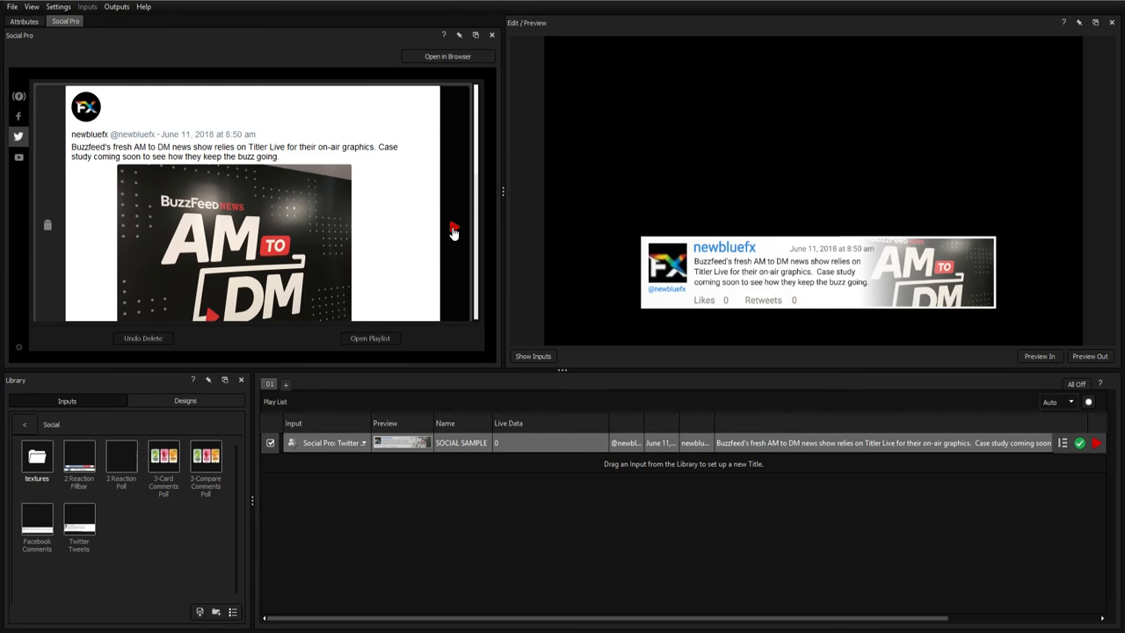
Step: Play the newbluefx BuzzFeed AM to DM tweet into the title
click(370, 338)
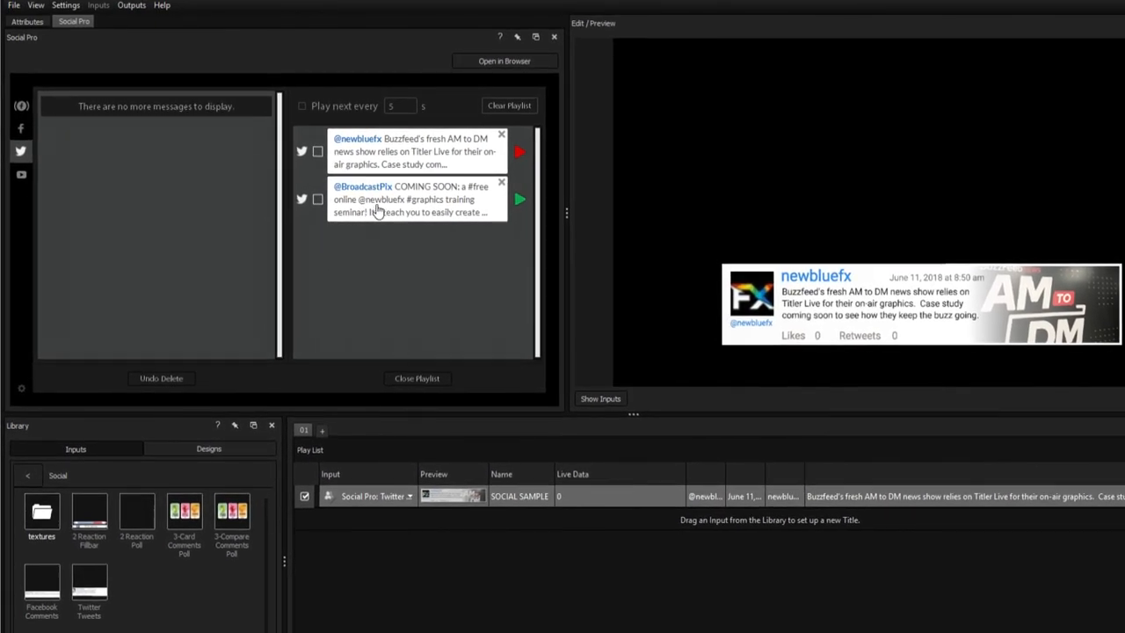
click(518, 200)
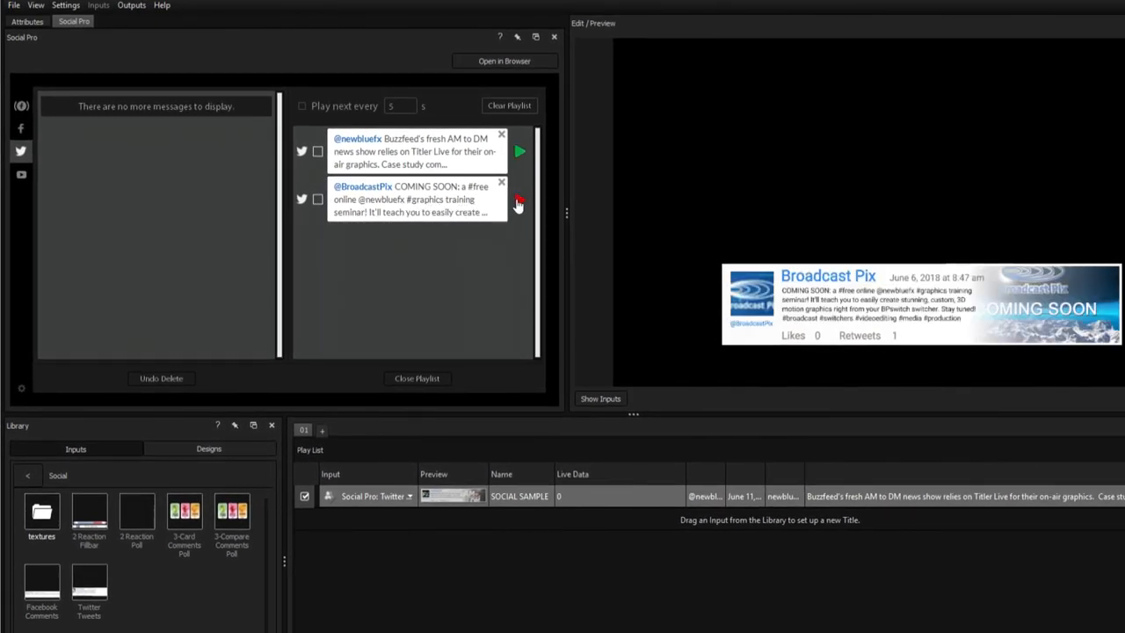